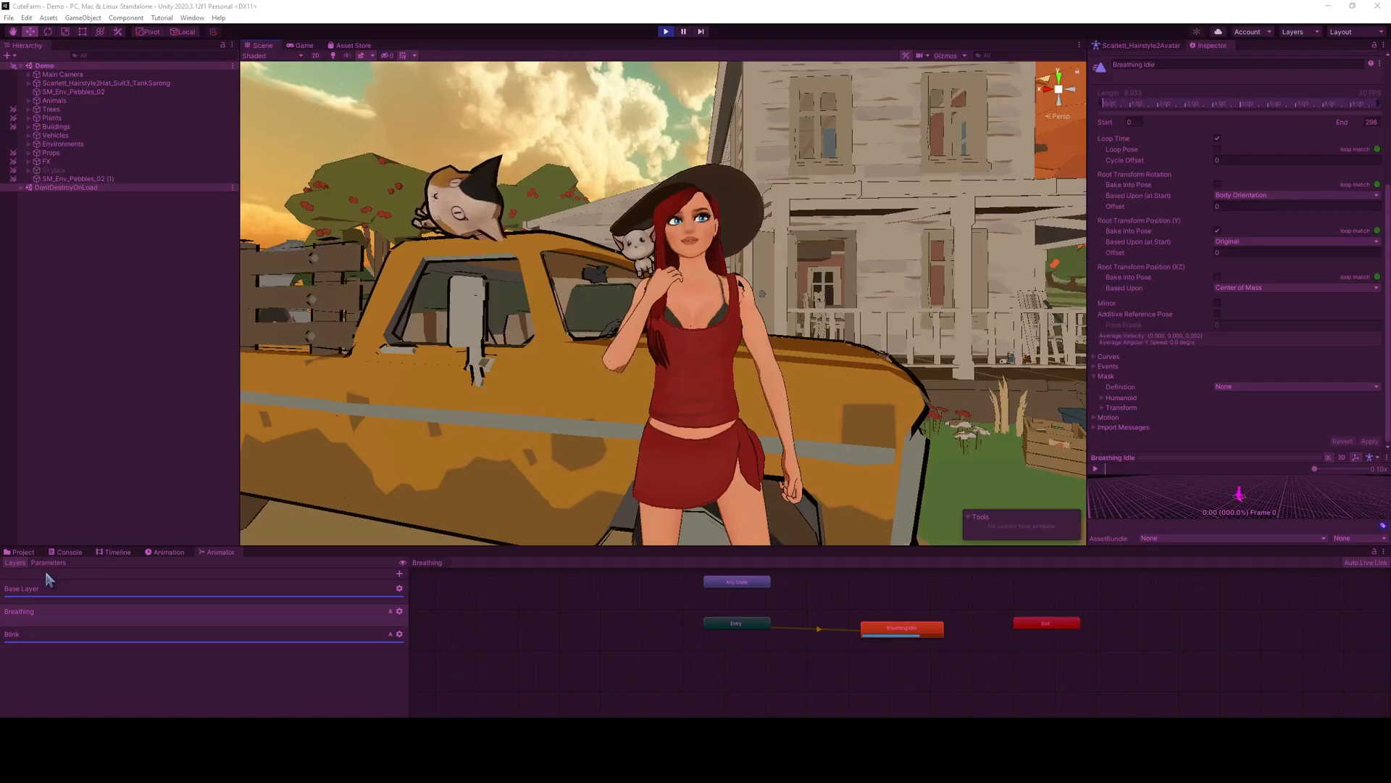
Exit Play mode and bring up the Lean animator controller in the Animator.
{"action": "left_click", "coordinate": [399, 610]}
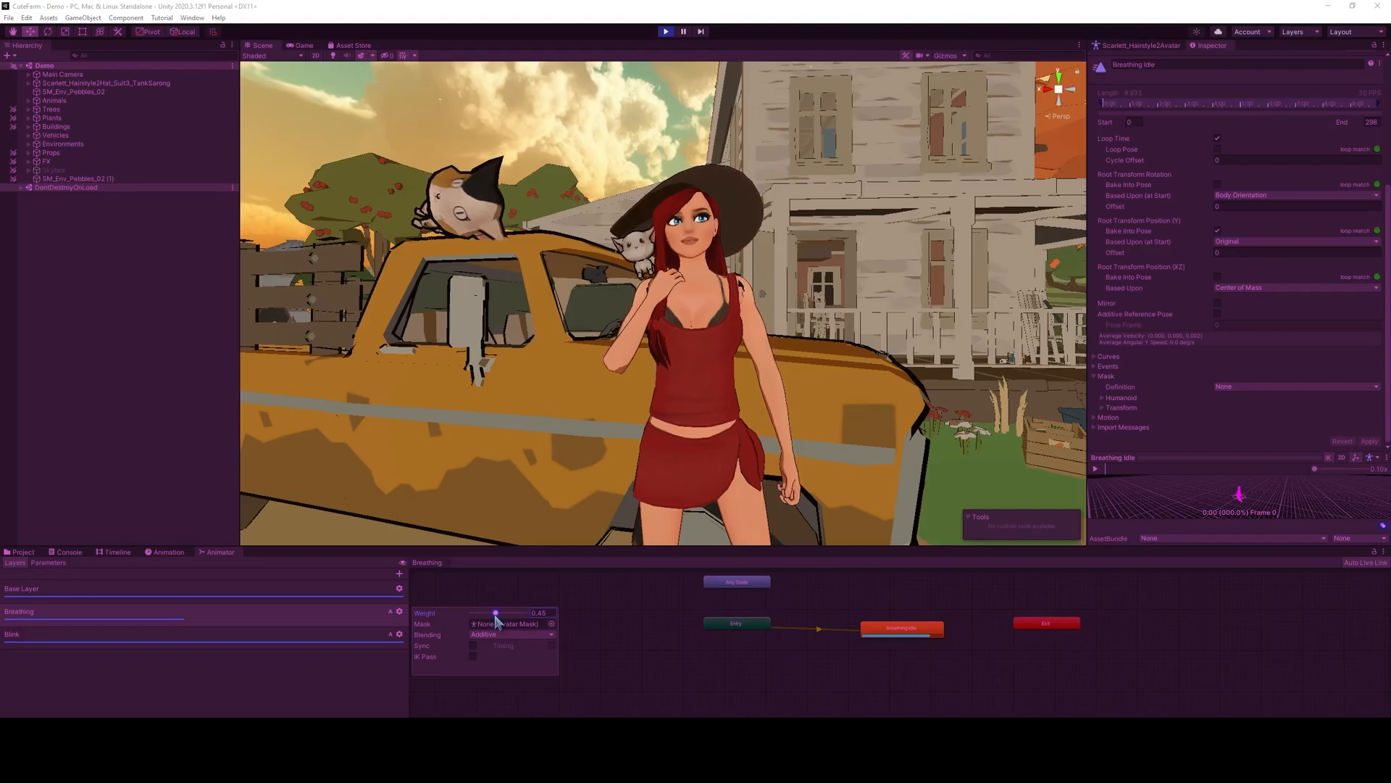
{"action": "left_click", "coordinate": [195, 9]}
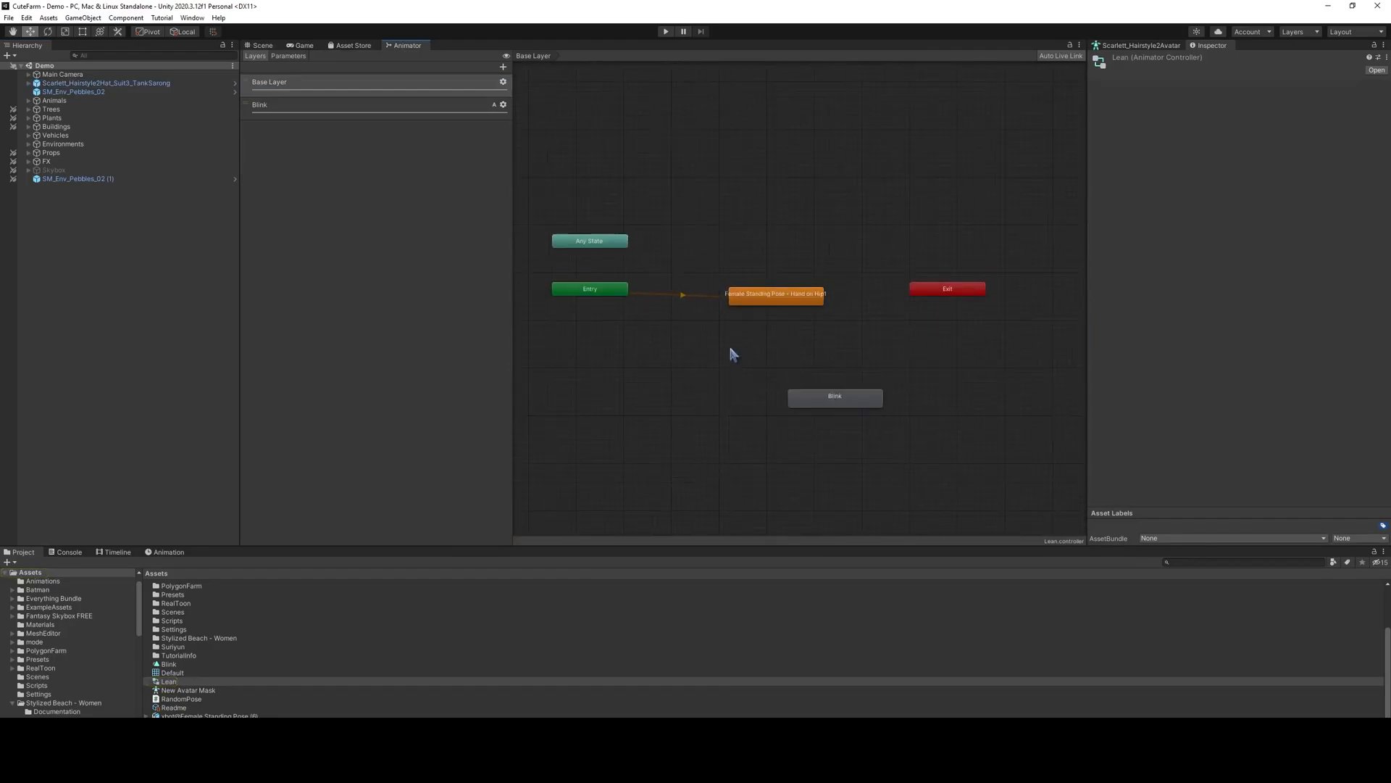
Select the Female Standing Pose - Hand on Hip1 default state to view its motion settings.
{"action": "left_click", "coordinate": [774, 294]}
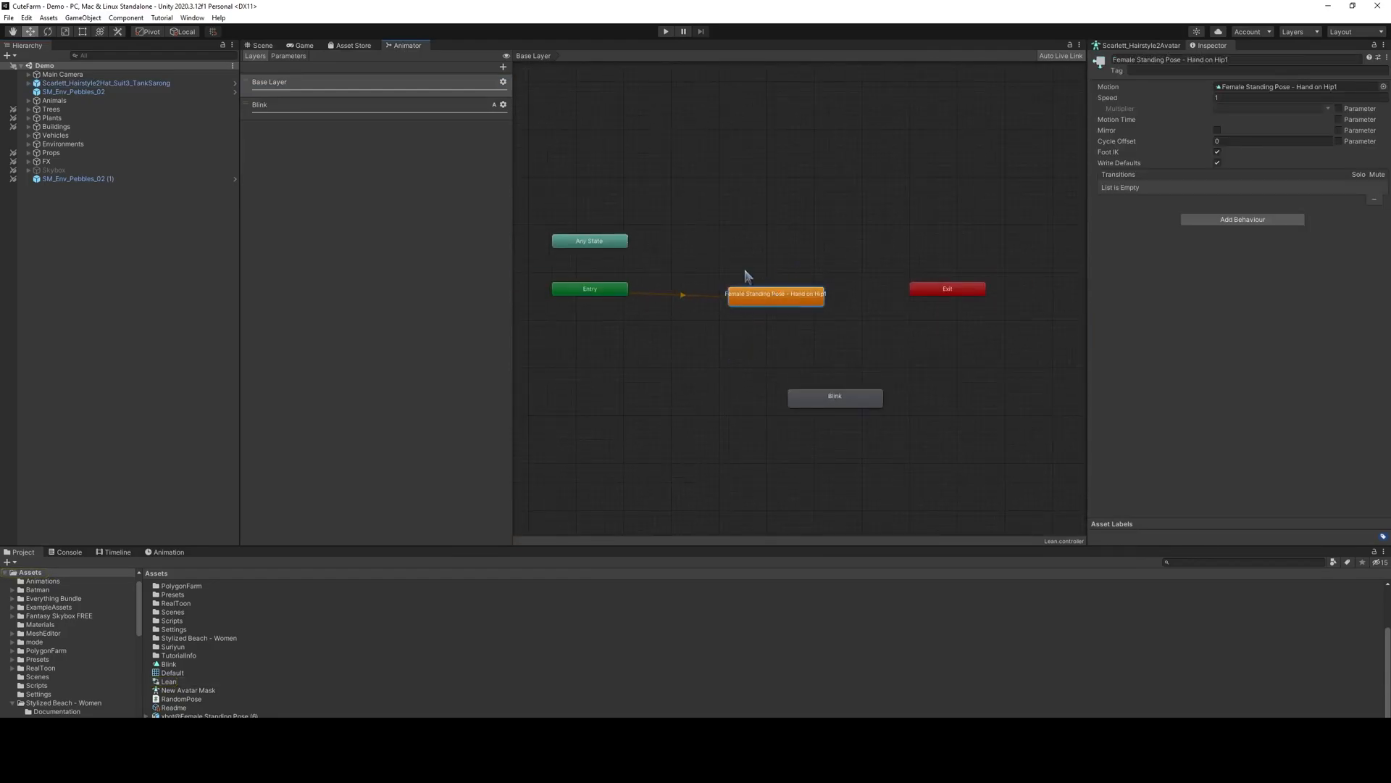
{"action": "mouse_move", "coordinate": [1170, 269]}
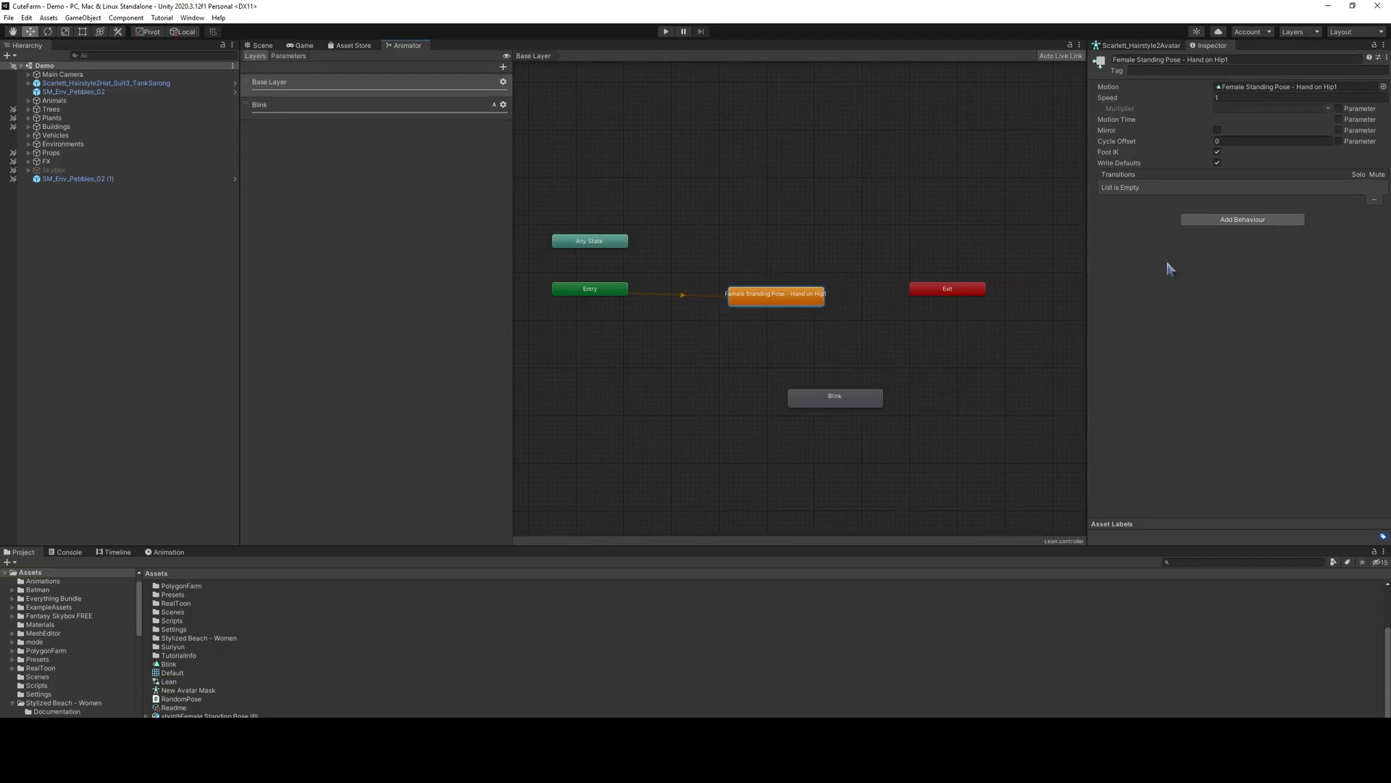
{"action": "mouse_move", "coordinate": [744, 198]}
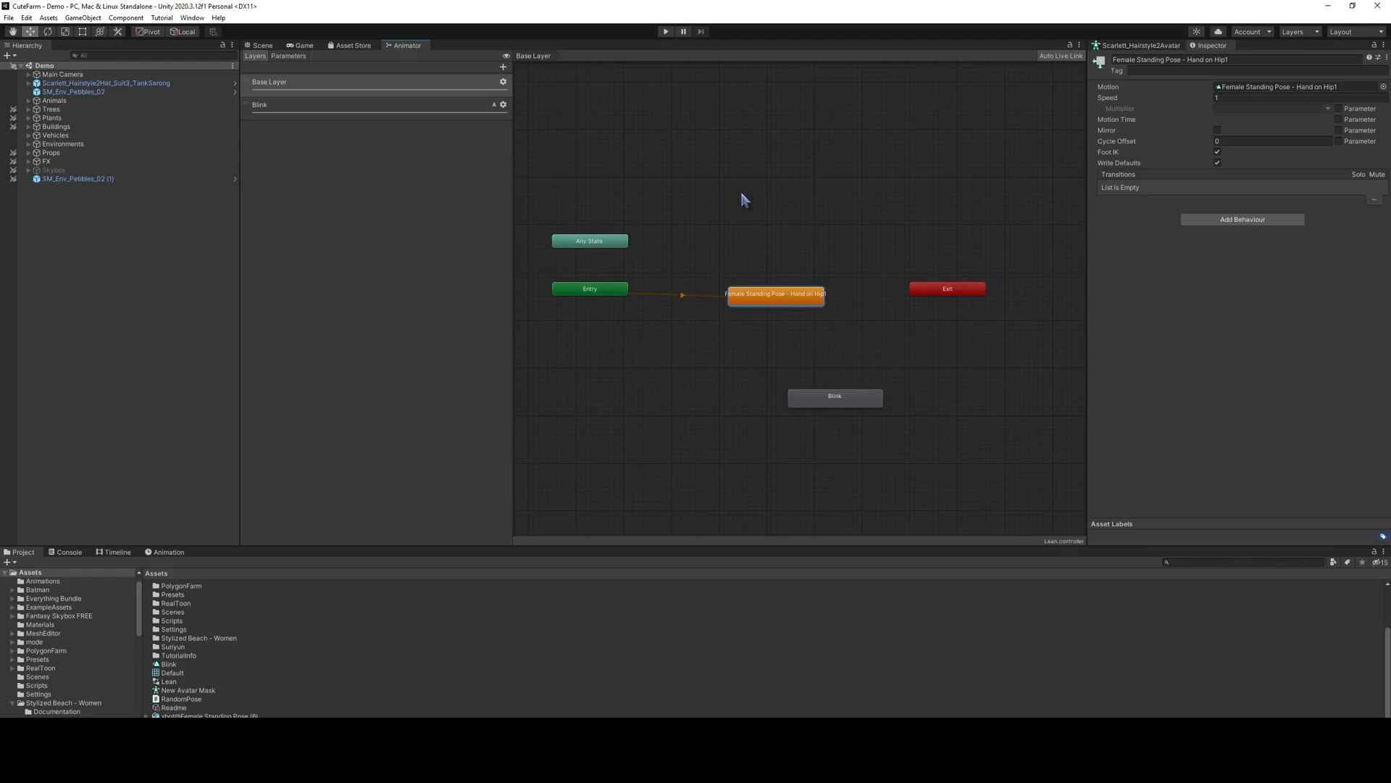
{"action": "mouse_move", "coordinate": [657, 197]}
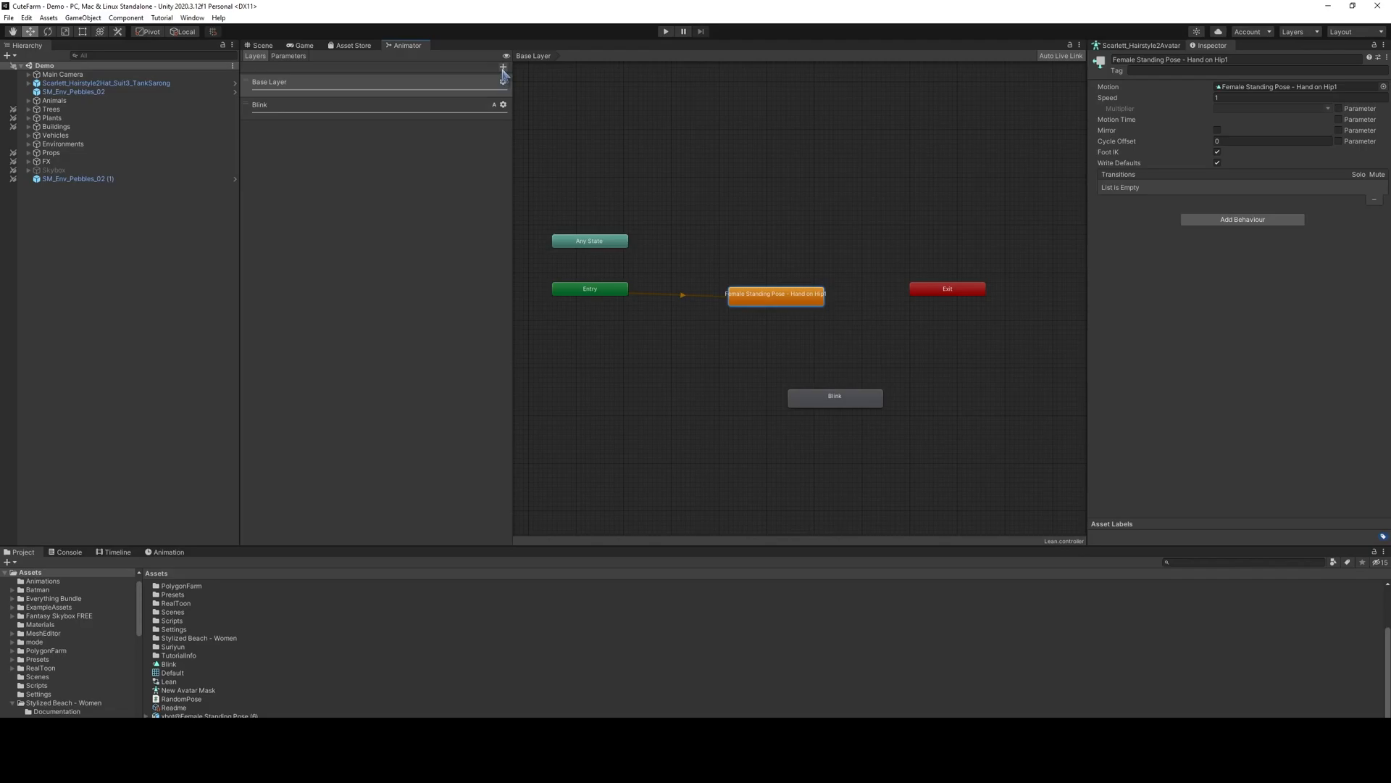
Add a new animation layer to the Lean controller for Breathing.
{"action": "left_click", "coordinate": [502, 66]}
{"action": "type", "text": "Breathing"}
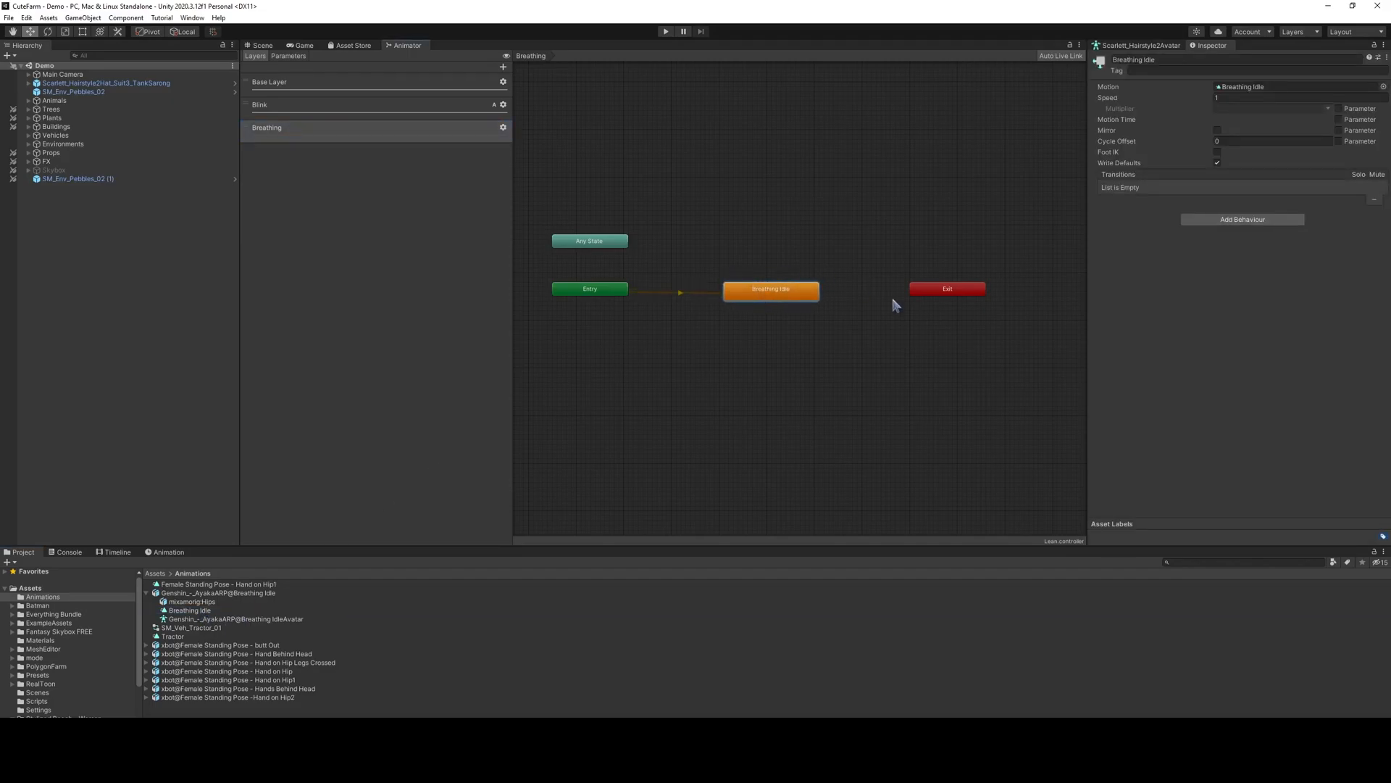
Open the Breathing Idle clip's import settings and scroll down toward the mask options.
{"action": "left_click", "coordinate": [770, 288]}
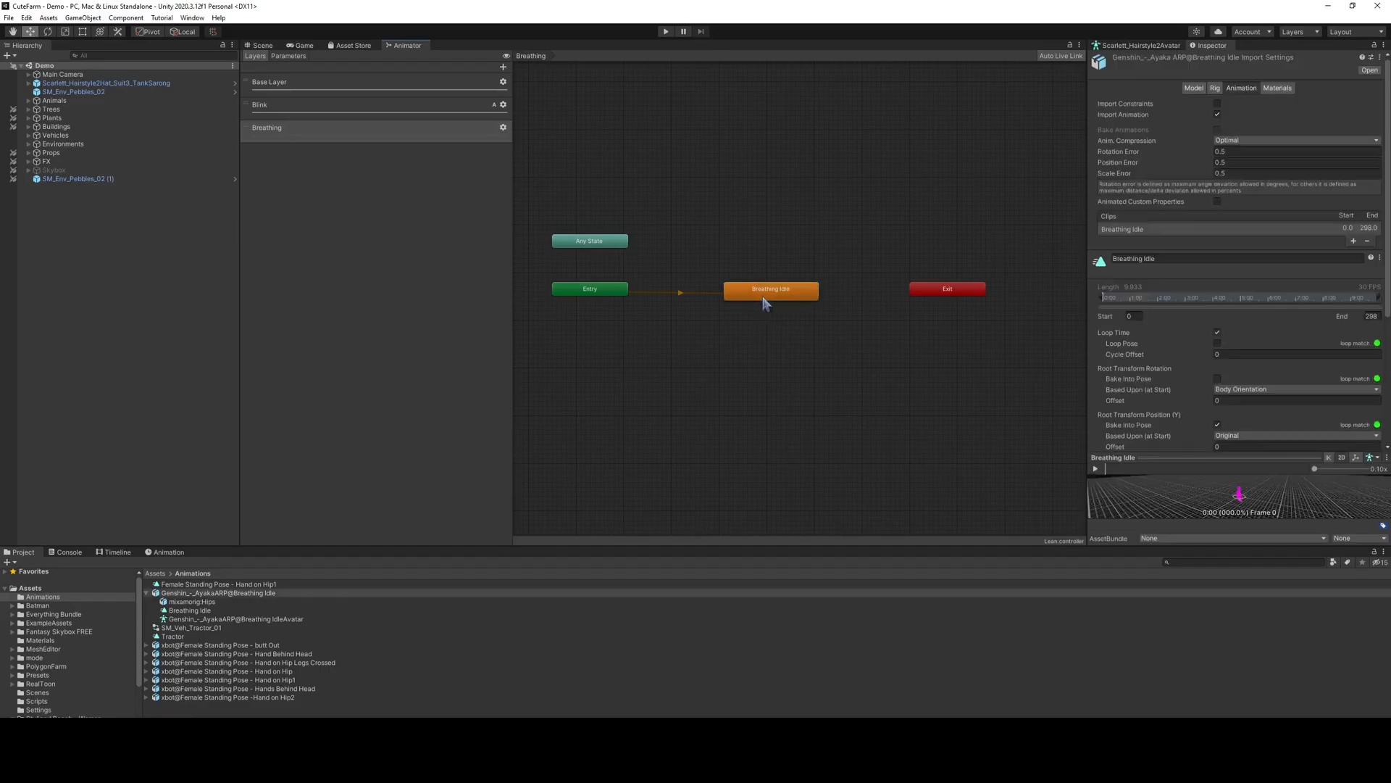
{"action": "mouse_move", "coordinate": [1170, 479]}
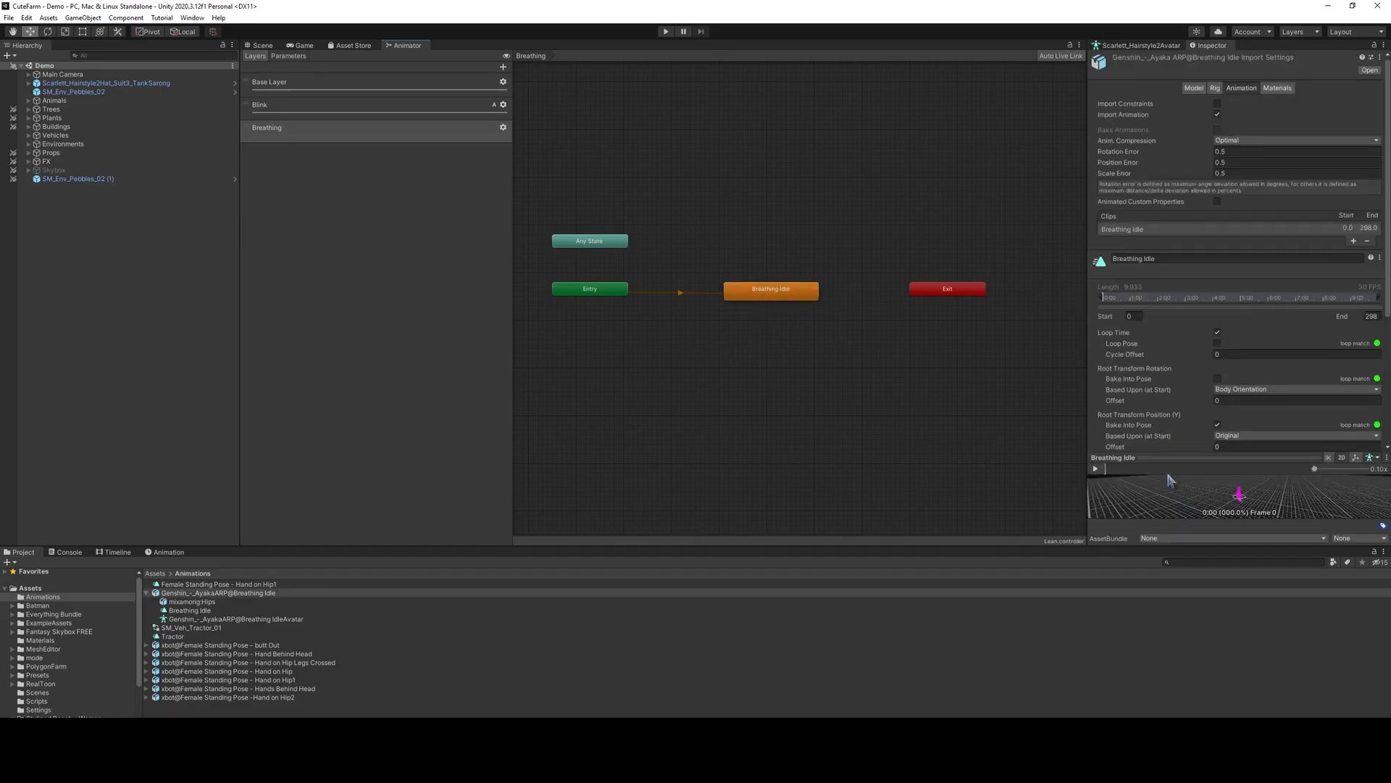
{"action": "scroll", "scroll_direction": "down", "scroll_amount": 3}
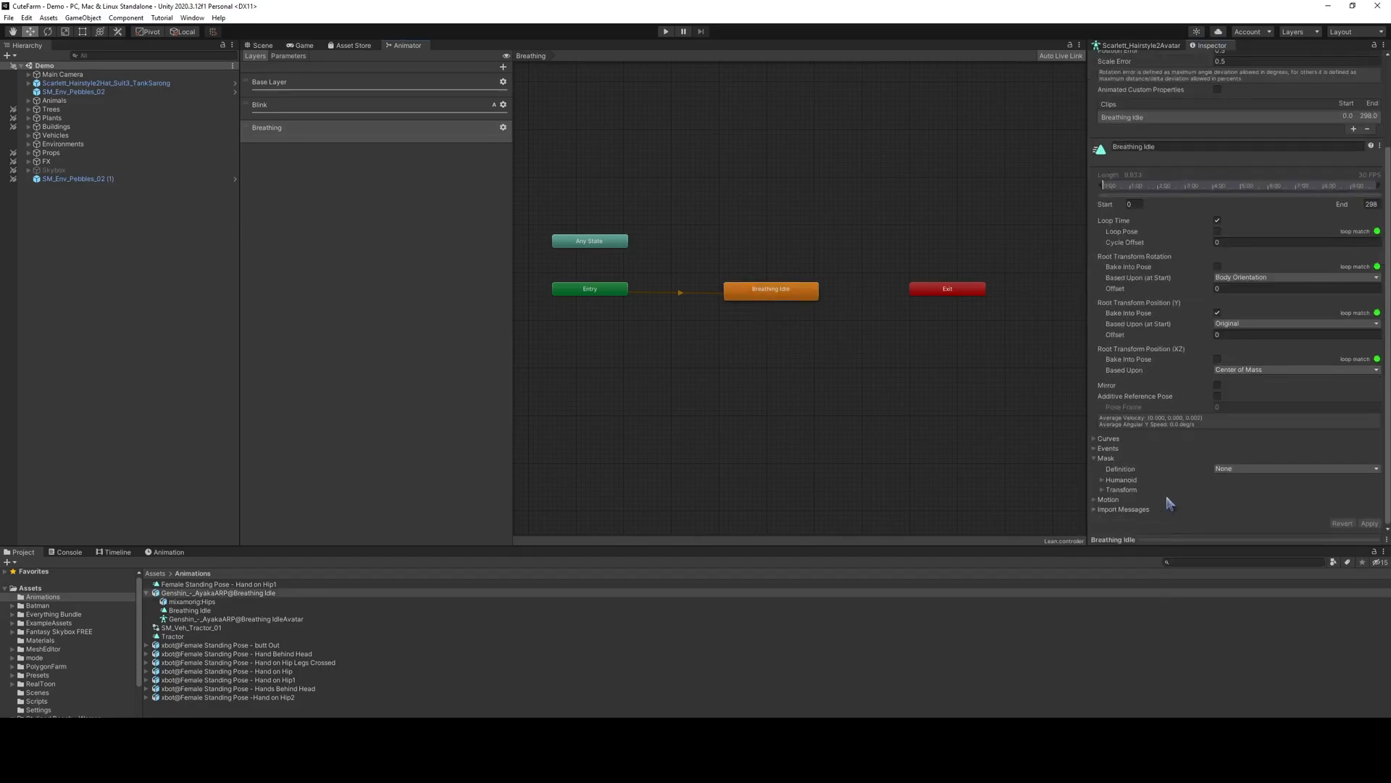
{"action": "mouse_move", "coordinate": [1120, 489]}
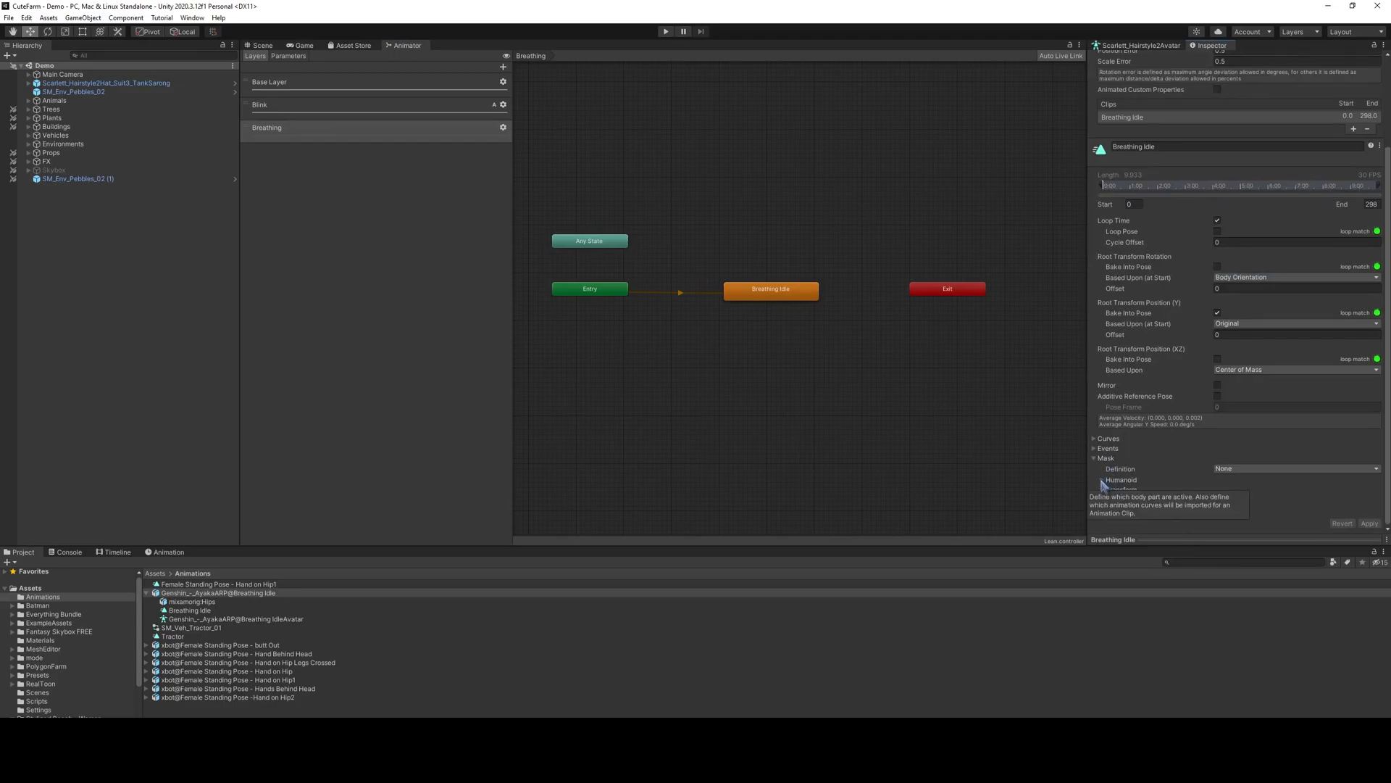
Restrict the Breathing Idle humanoid mask to torso and arms and apply the change.
{"action": "left_click", "coordinate": [1095, 479]}
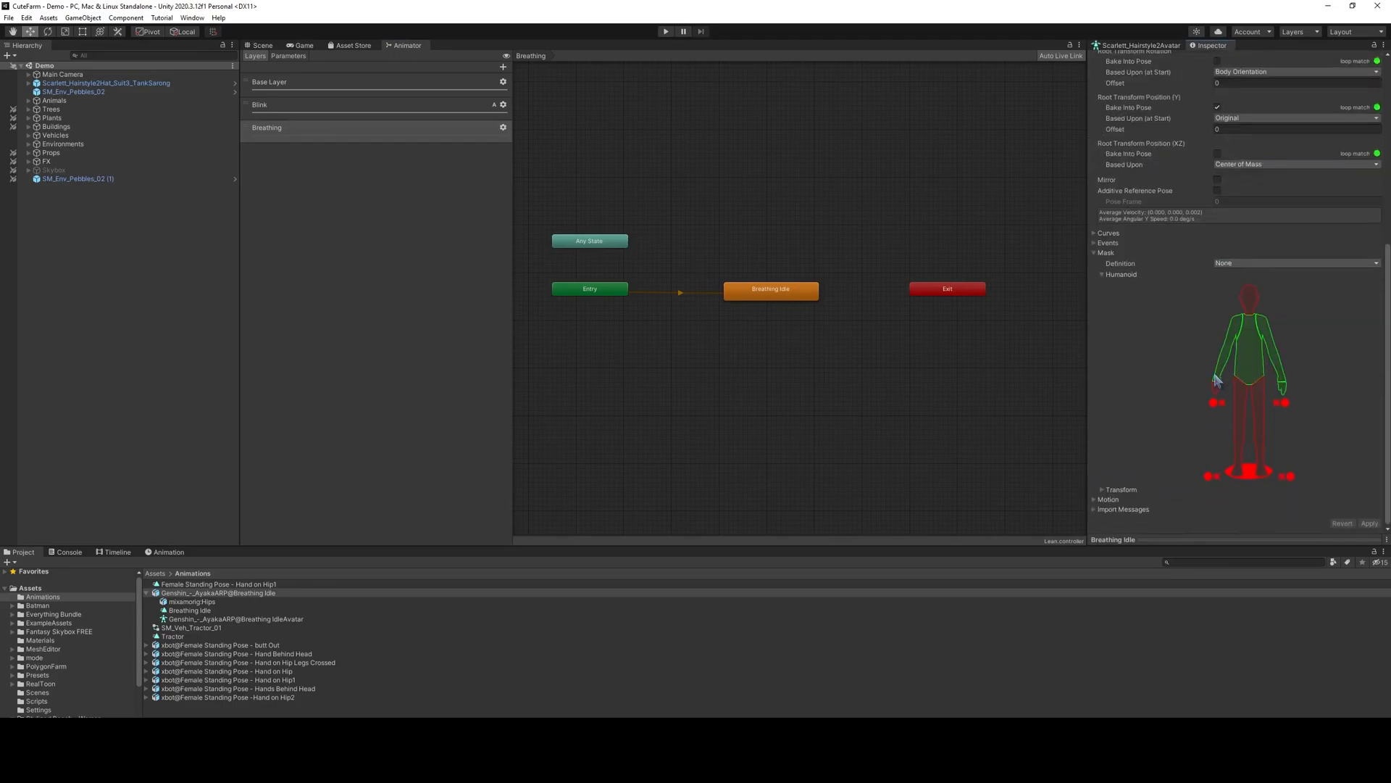
{"action": "mouse_move", "coordinate": [1252, 355]}
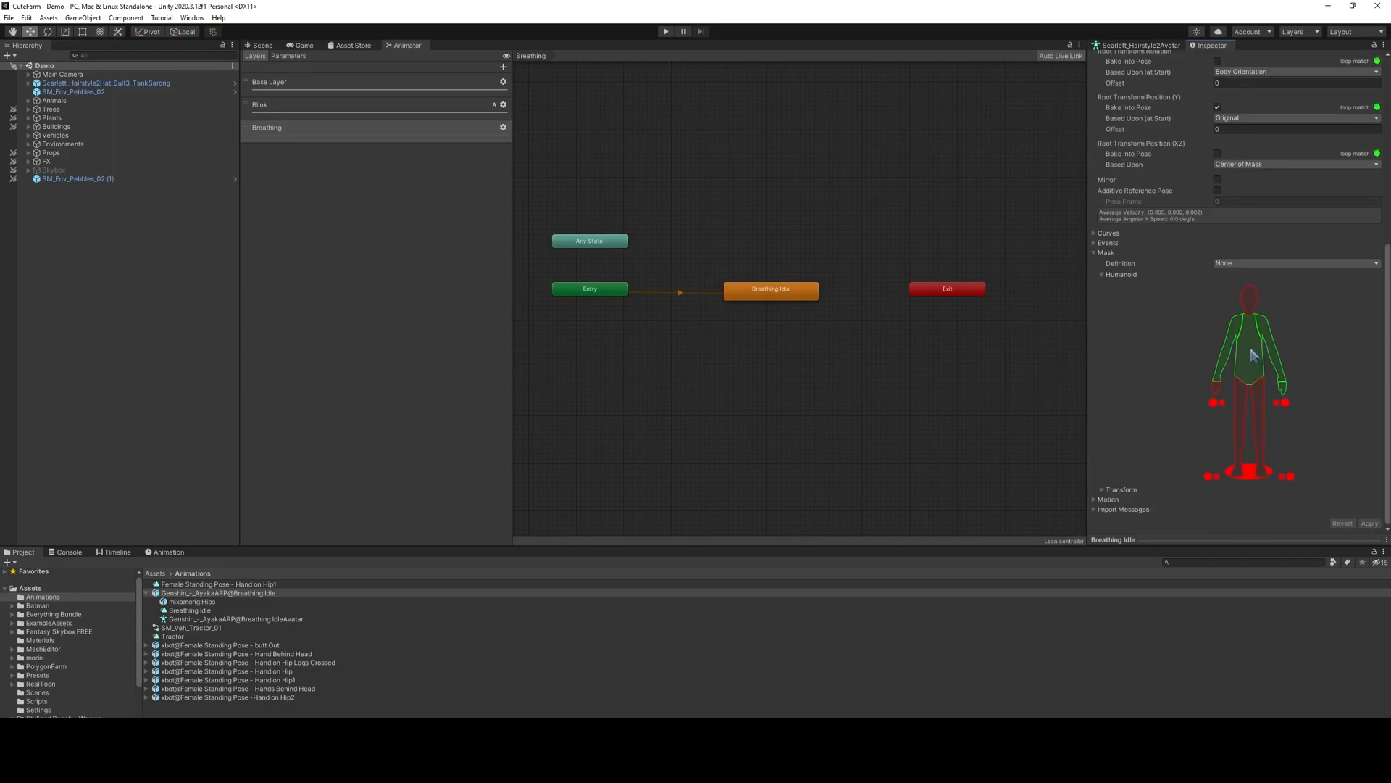
{"action": "mouse_move", "coordinate": [1276, 352]}
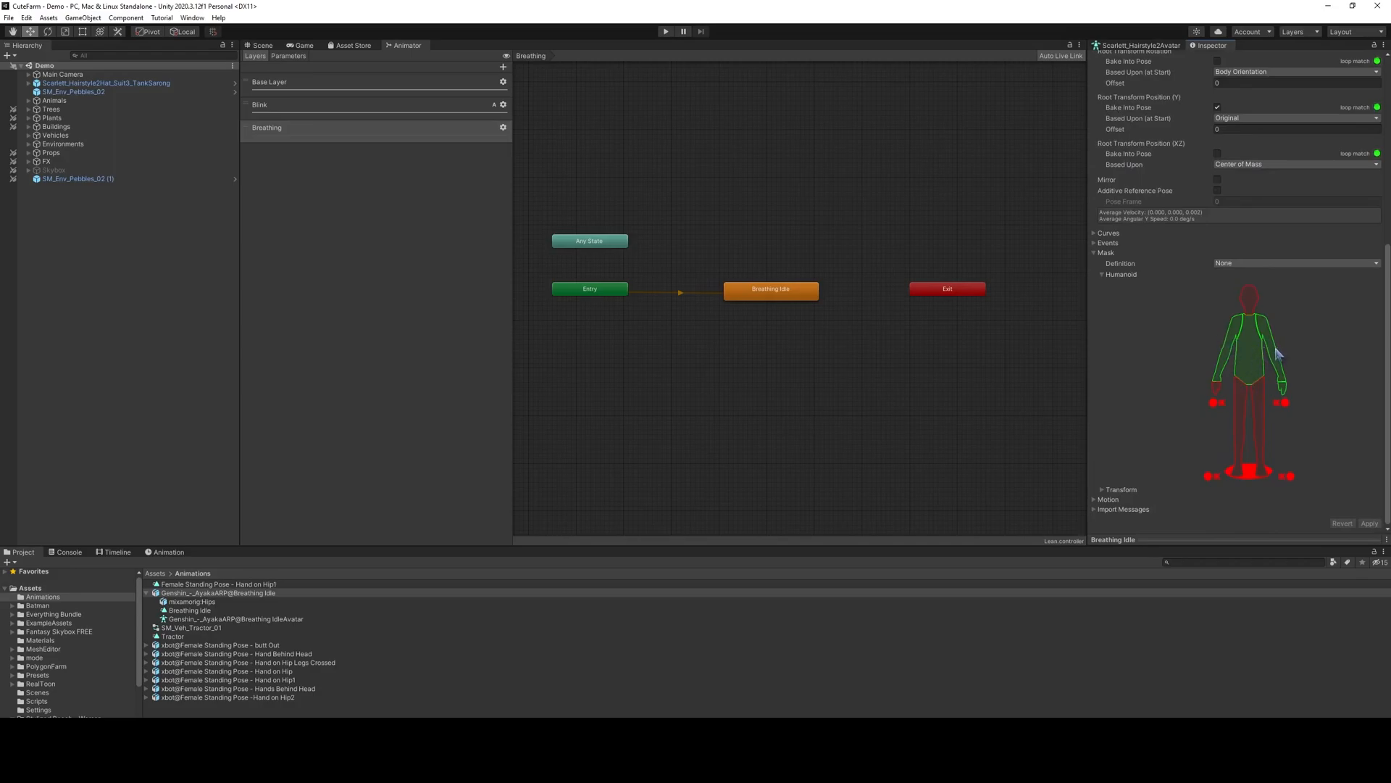
{"action": "mouse_move", "coordinate": [1247, 355]}
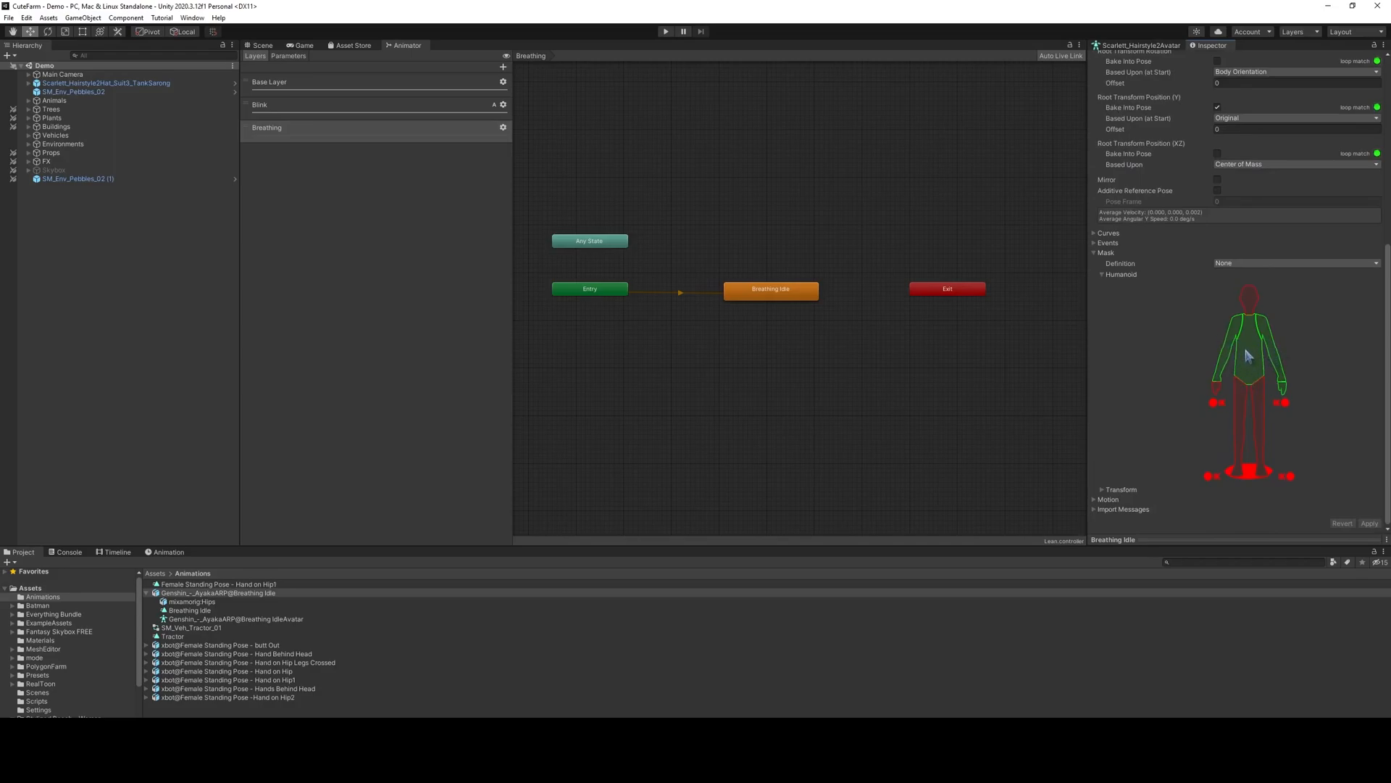
{"action": "mouse_move", "coordinate": [1256, 353]}
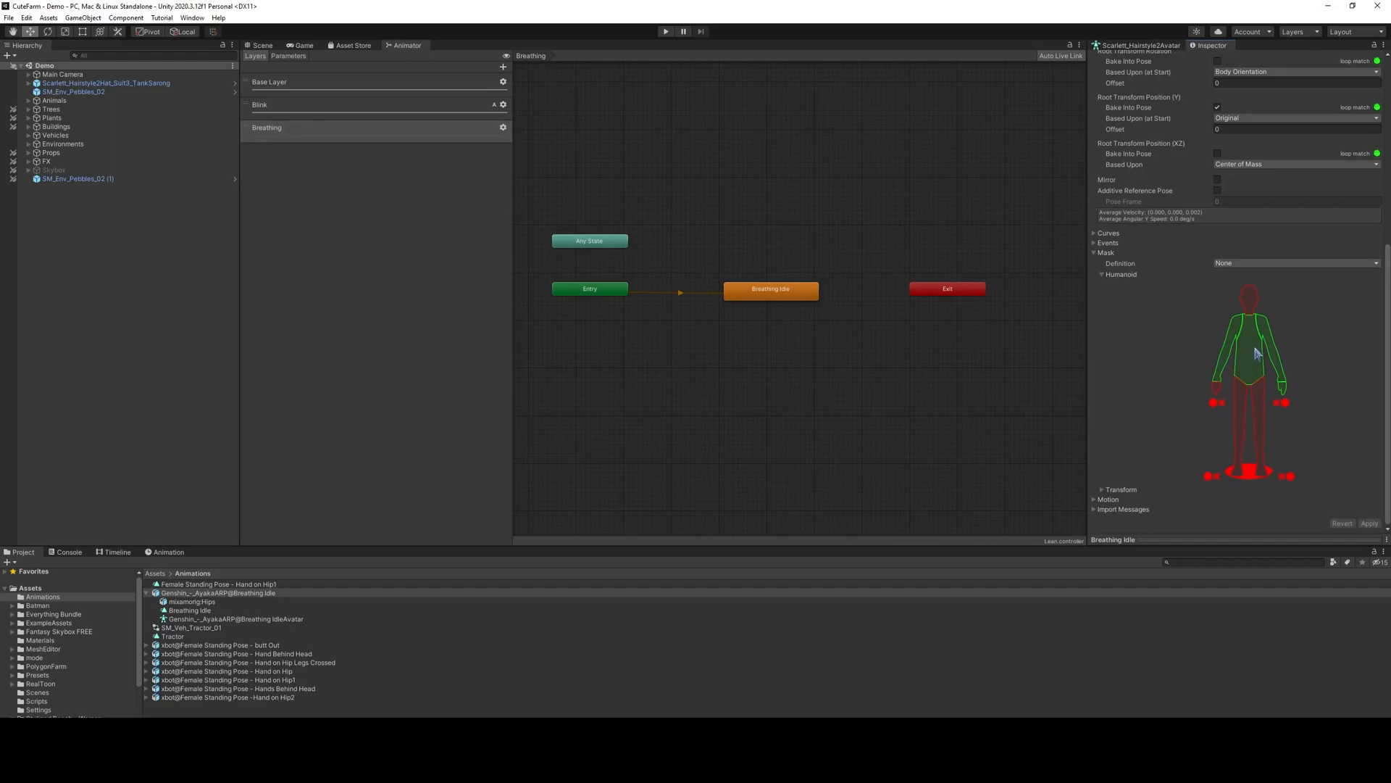
{"action": "mouse_move", "coordinate": [1249, 434]}
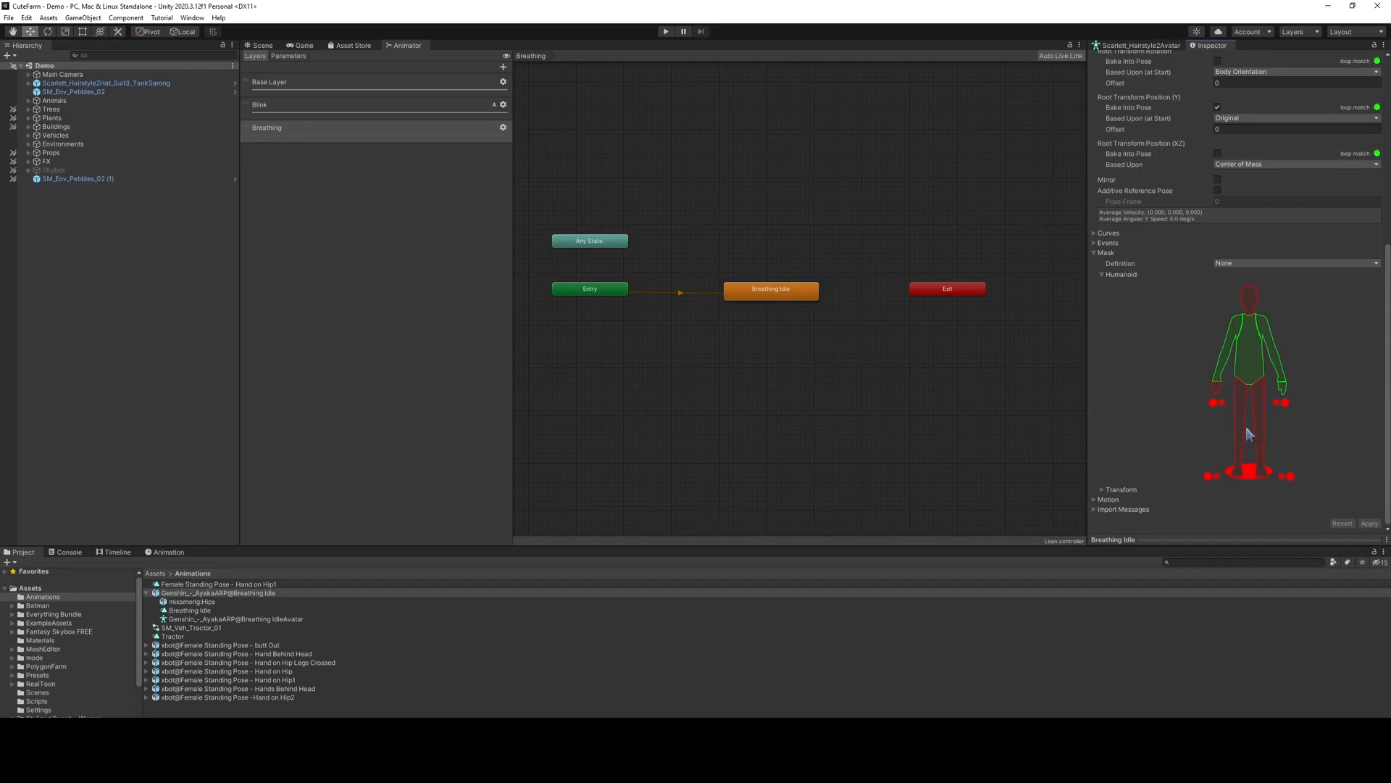
{"action": "mouse_move", "coordinate": [1262, 380]}
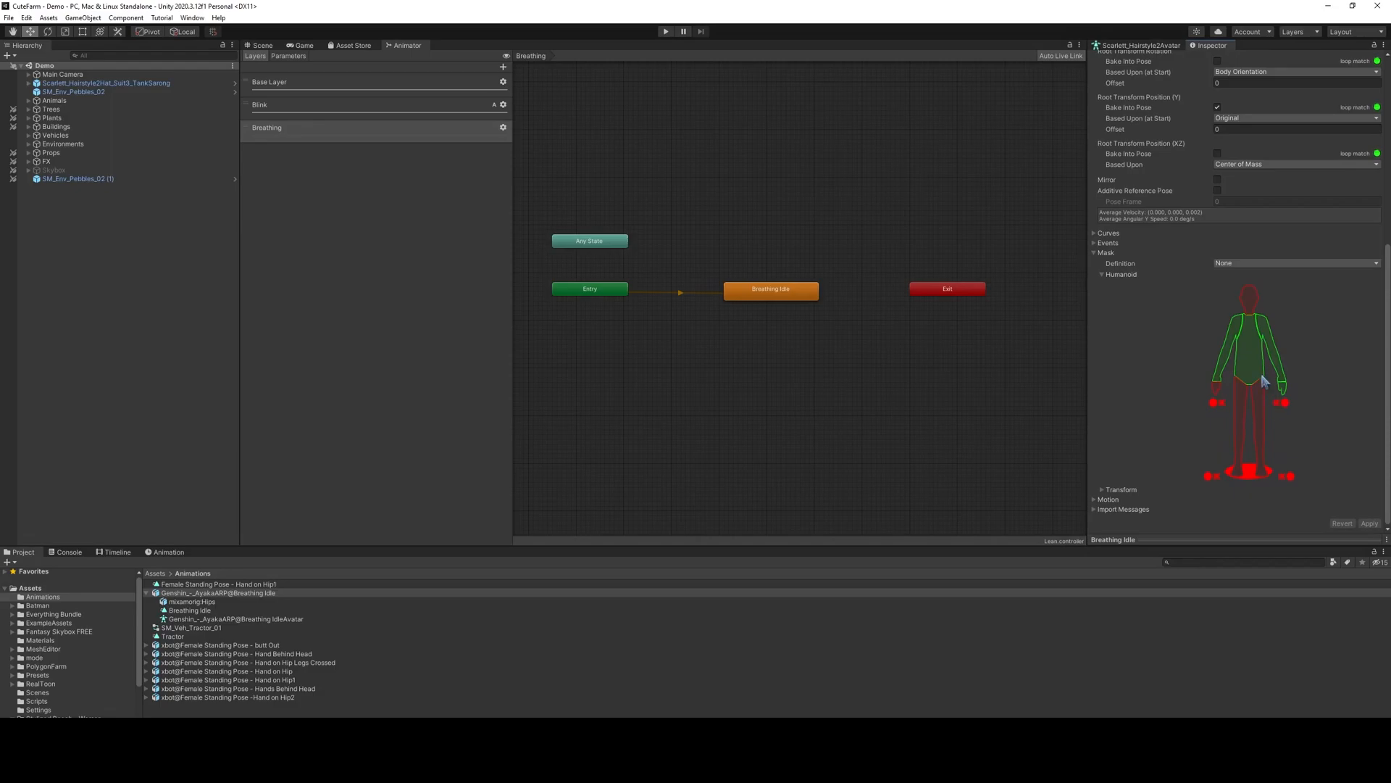
{"action": "mouse_move", "coordinate": [1230, 331]}
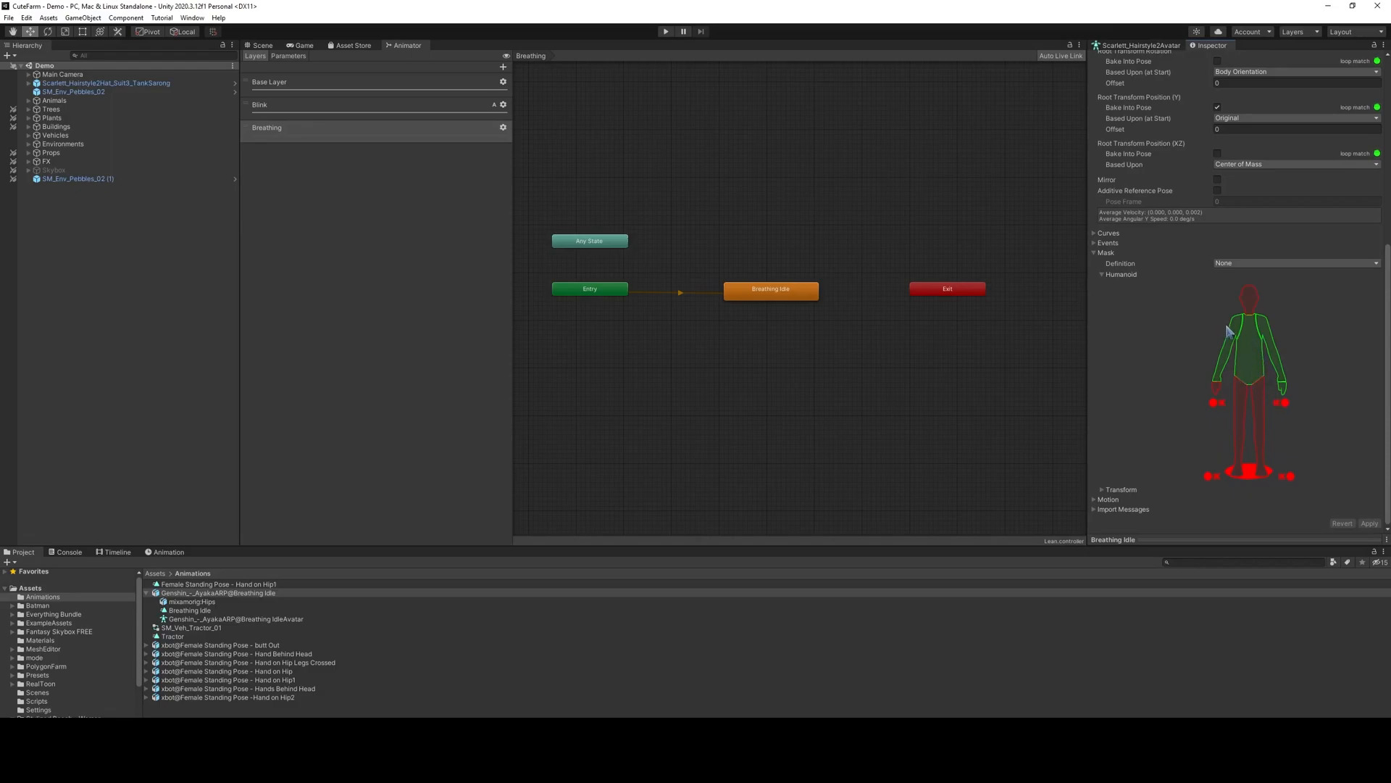
{"action": "mouse_move", "coordinate": [1233, 333]}
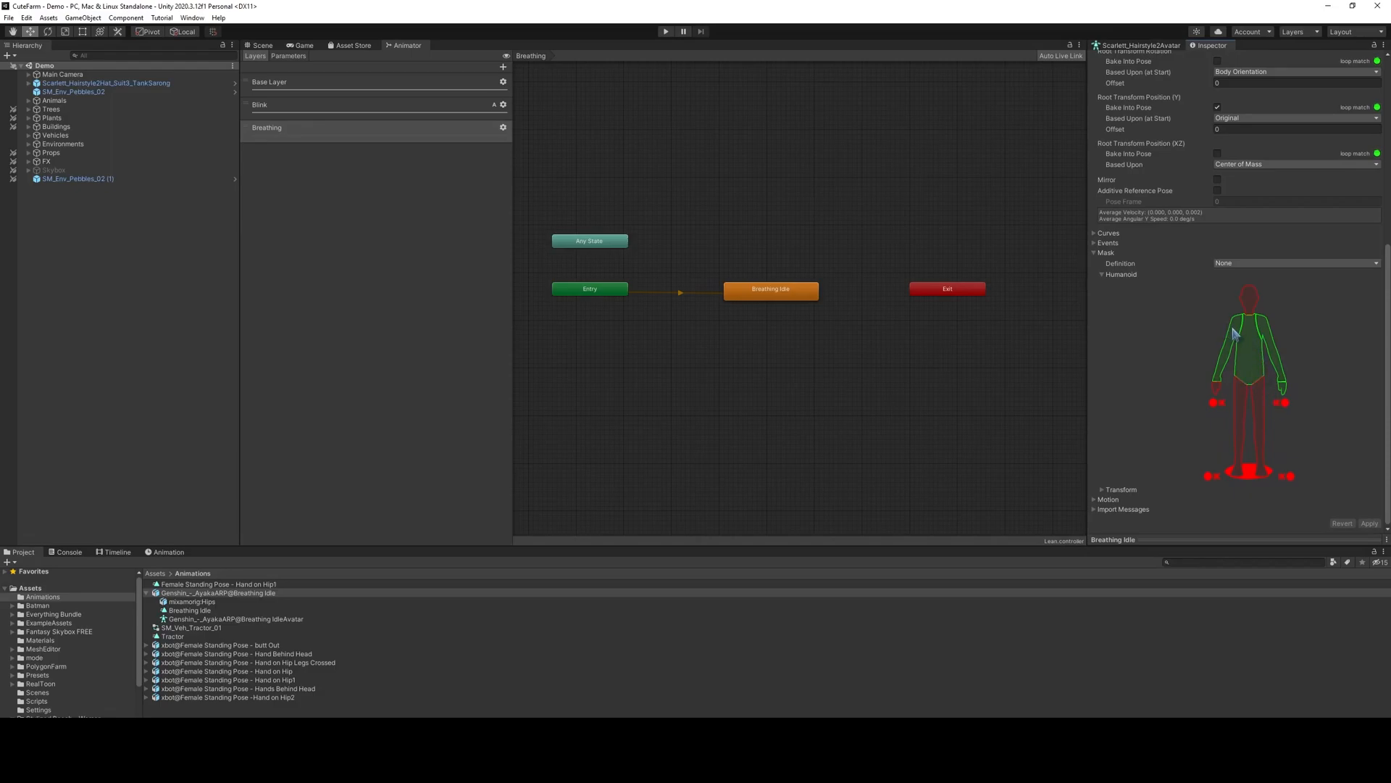
{"action": "mouse_move", "coordinate": [1233, 371]}
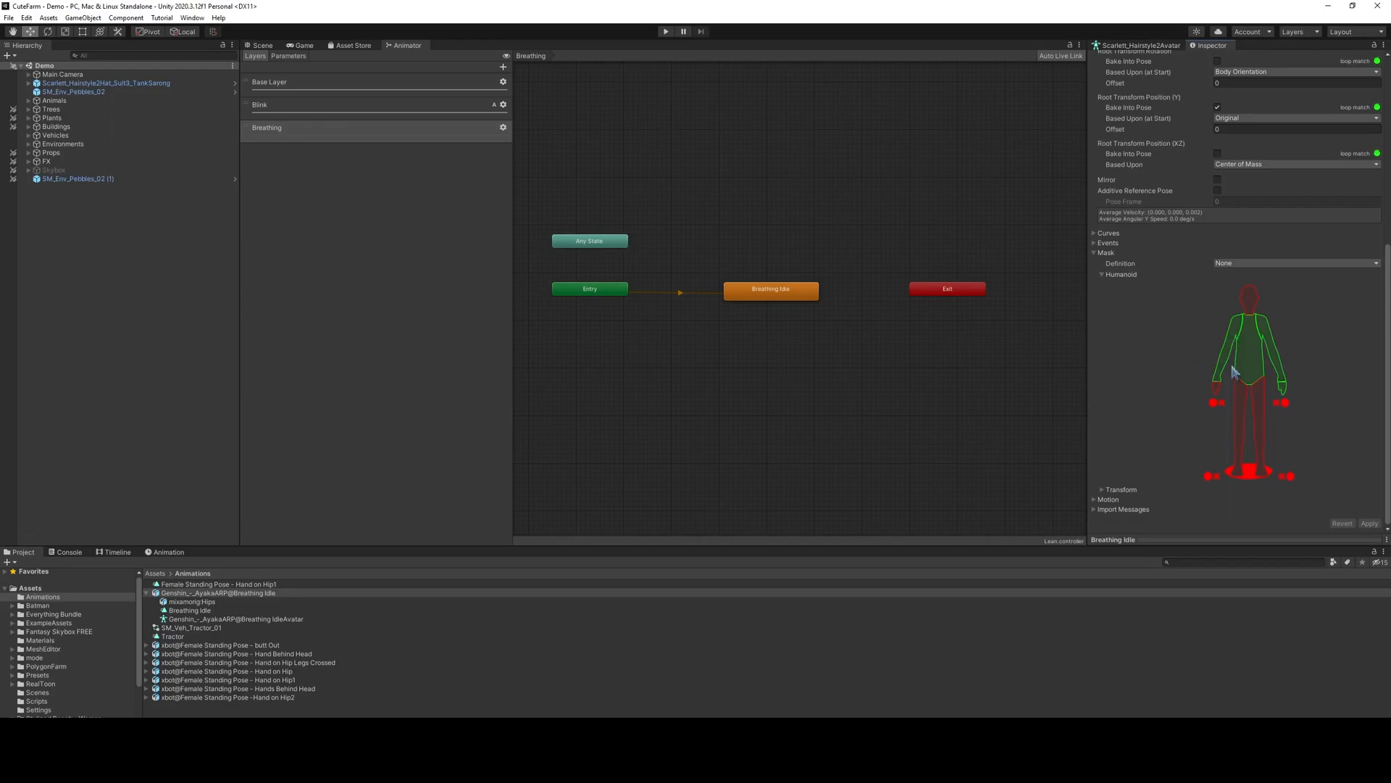
{"action": "left_click", "coordinate": [217, 593]}
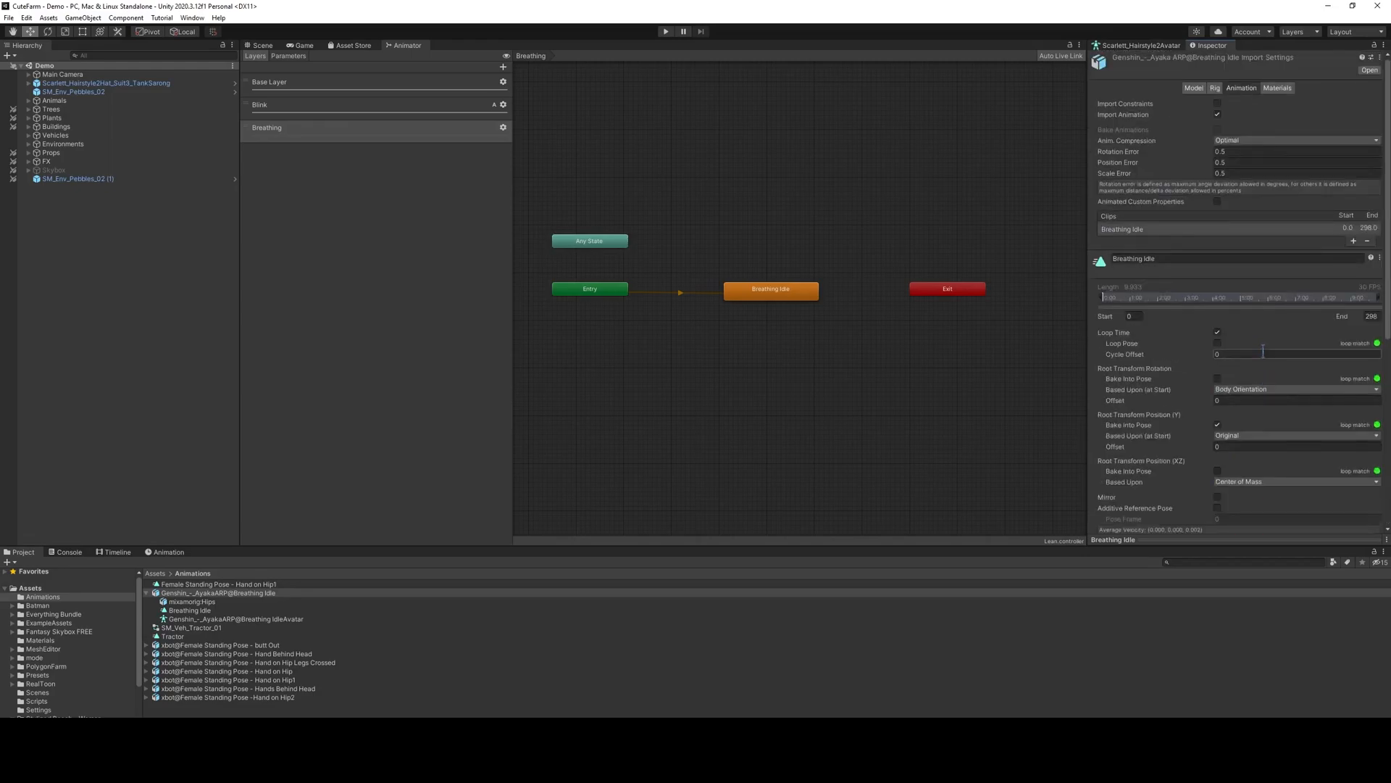
Set the Breathing layer to Additive blending at about 0.51 weight.
{"action": "left_click", "coordinate": [325, 127]}
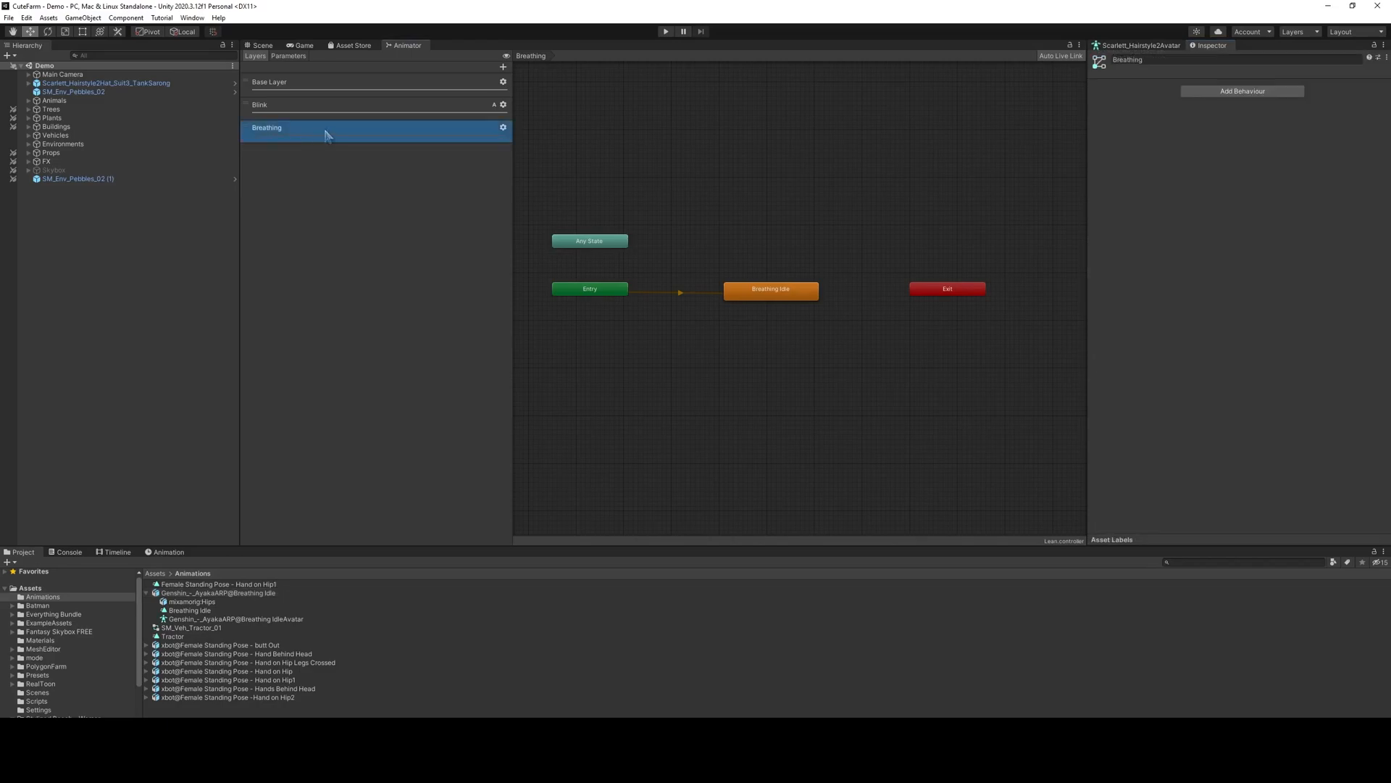
{"action": "mouse_move", "coordinate": [502, 128]}
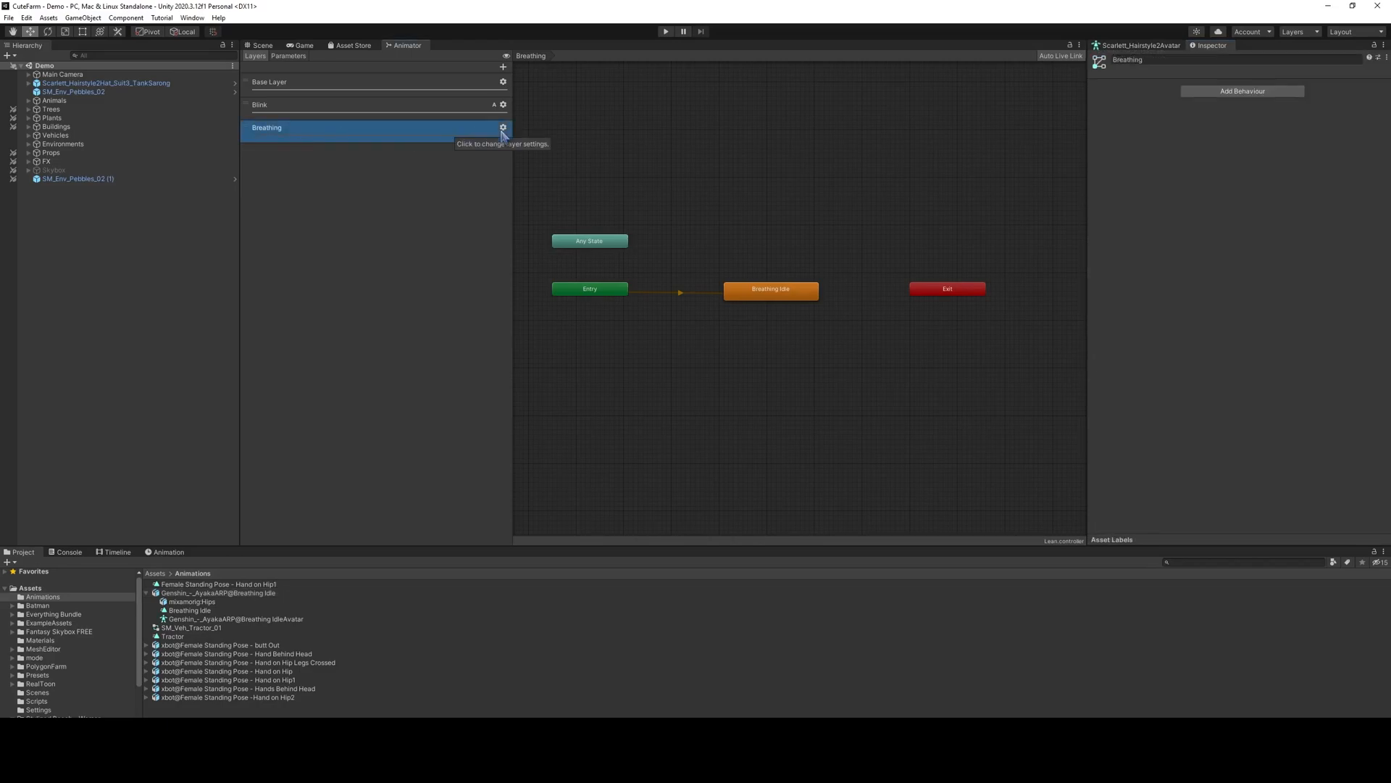
{"action": "left_click", "coordinate": [502, 127]}
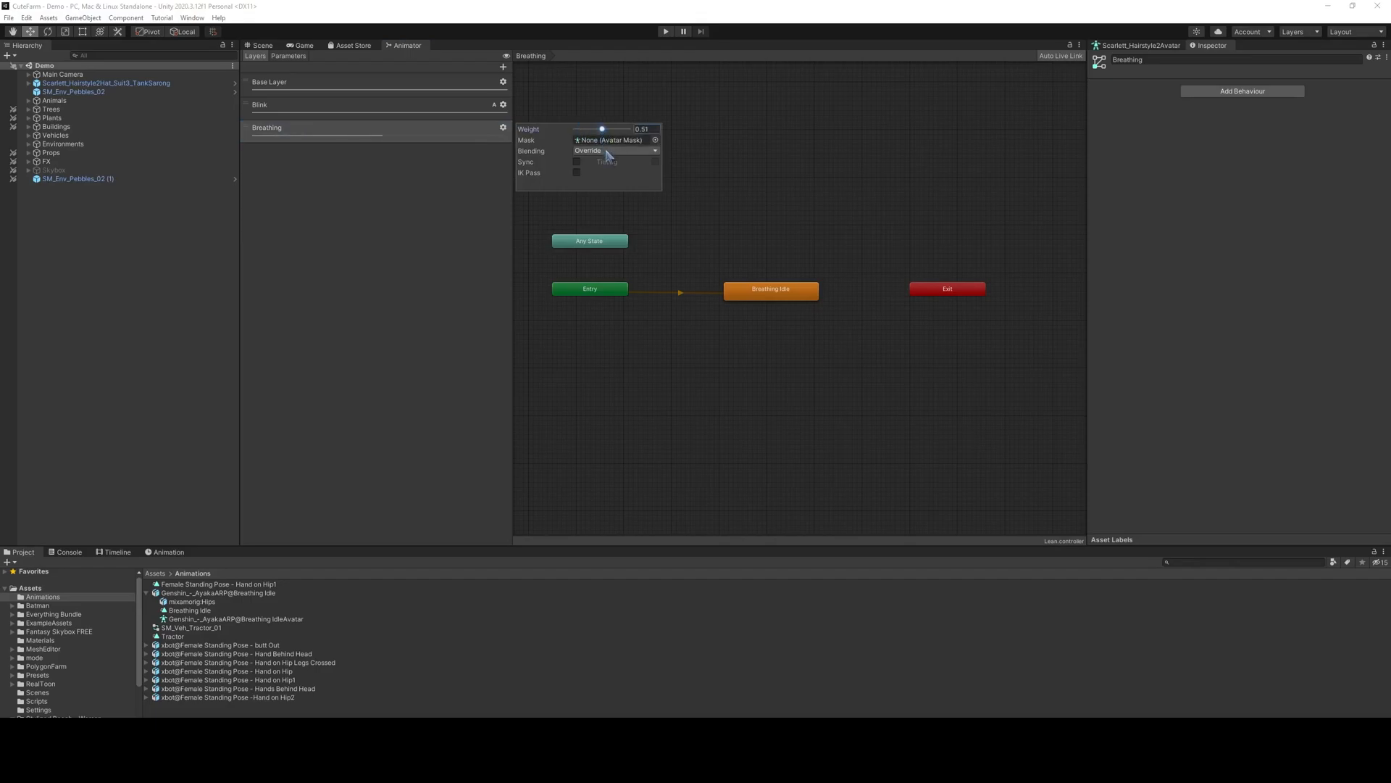
{"action": "left_click", "coordinate": [615, 150]}
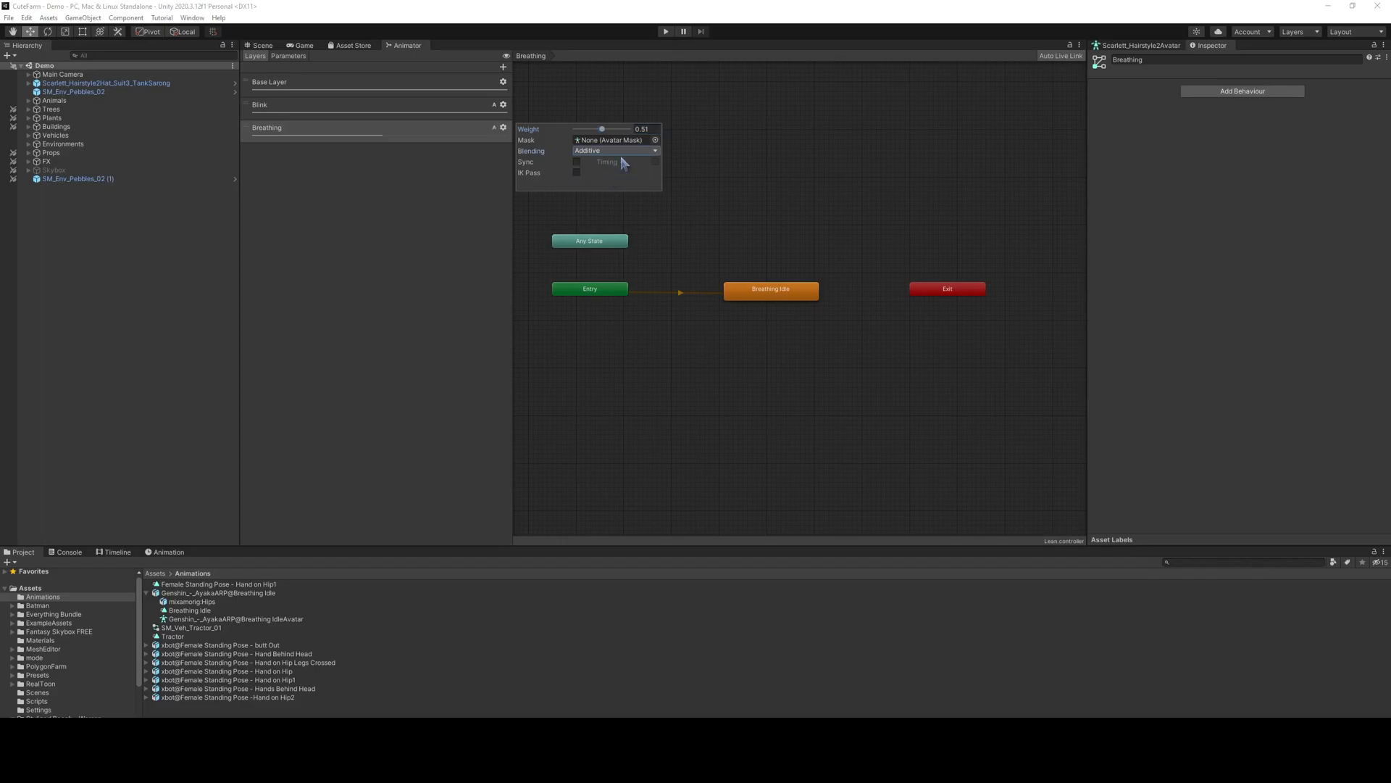
{"action": "mouse_move", "coordinate": [595, 169]}
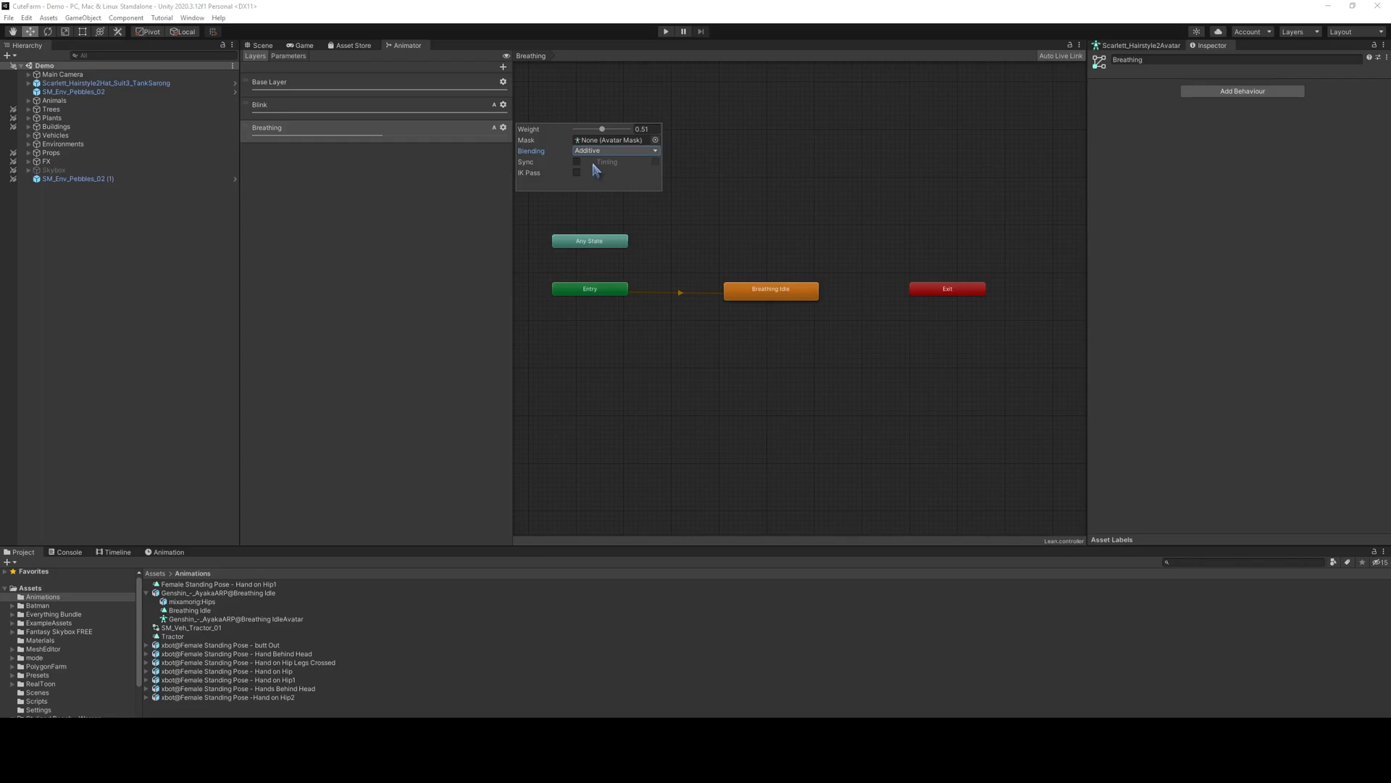
{"action": "left_click", "coordinate": [260, 44]}
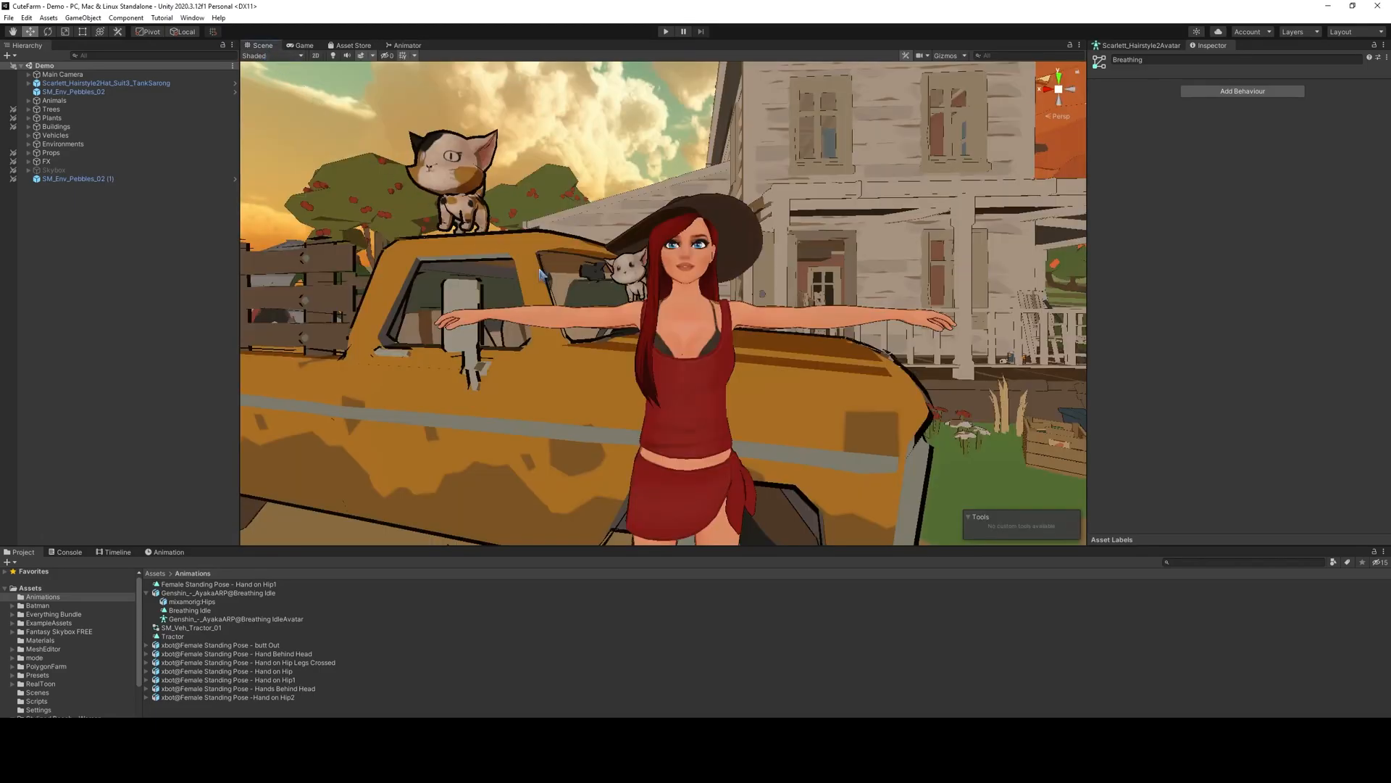
Enter Play mode and check the Breathing layer's settings while the character plays.
{"action": "left_click", "coordinate": [665, 31]}
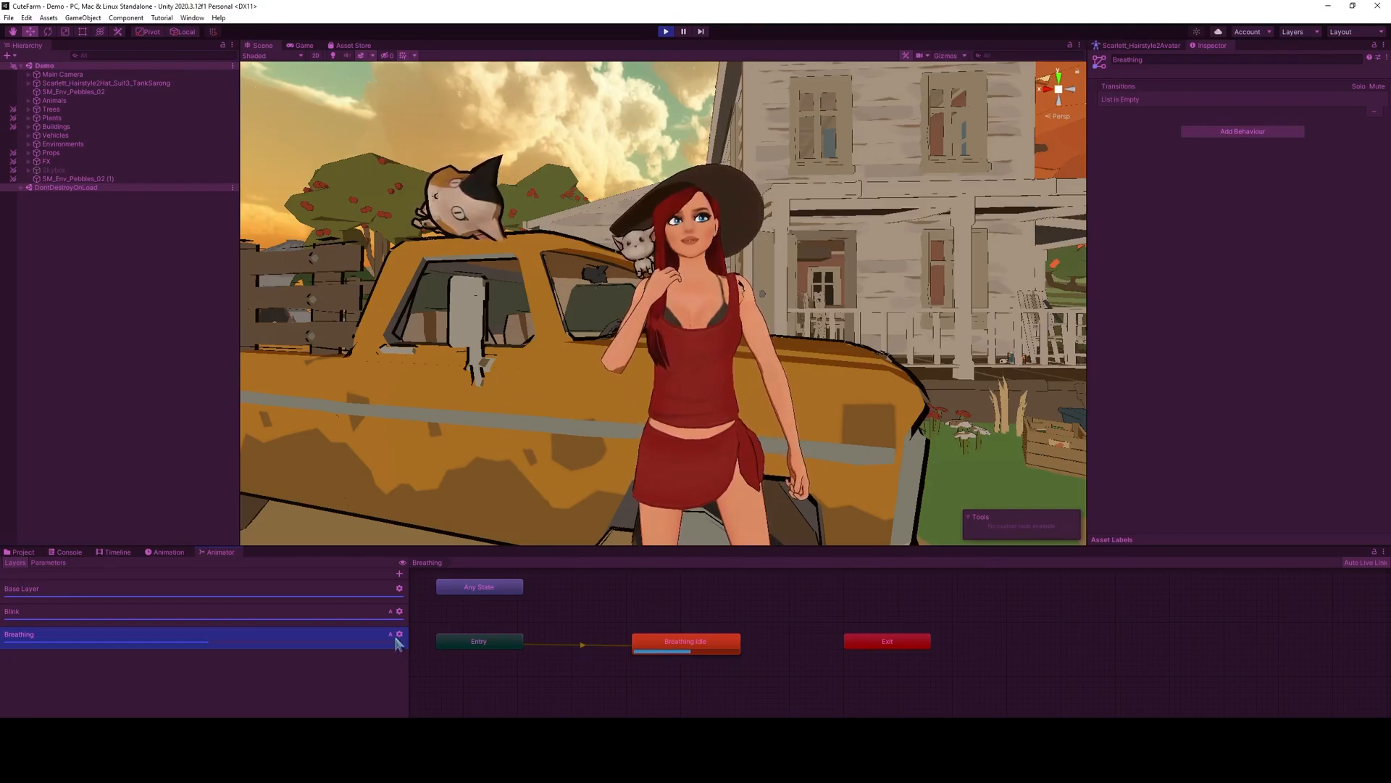
{"action": "left_click", "coordinate": [398, 633]}
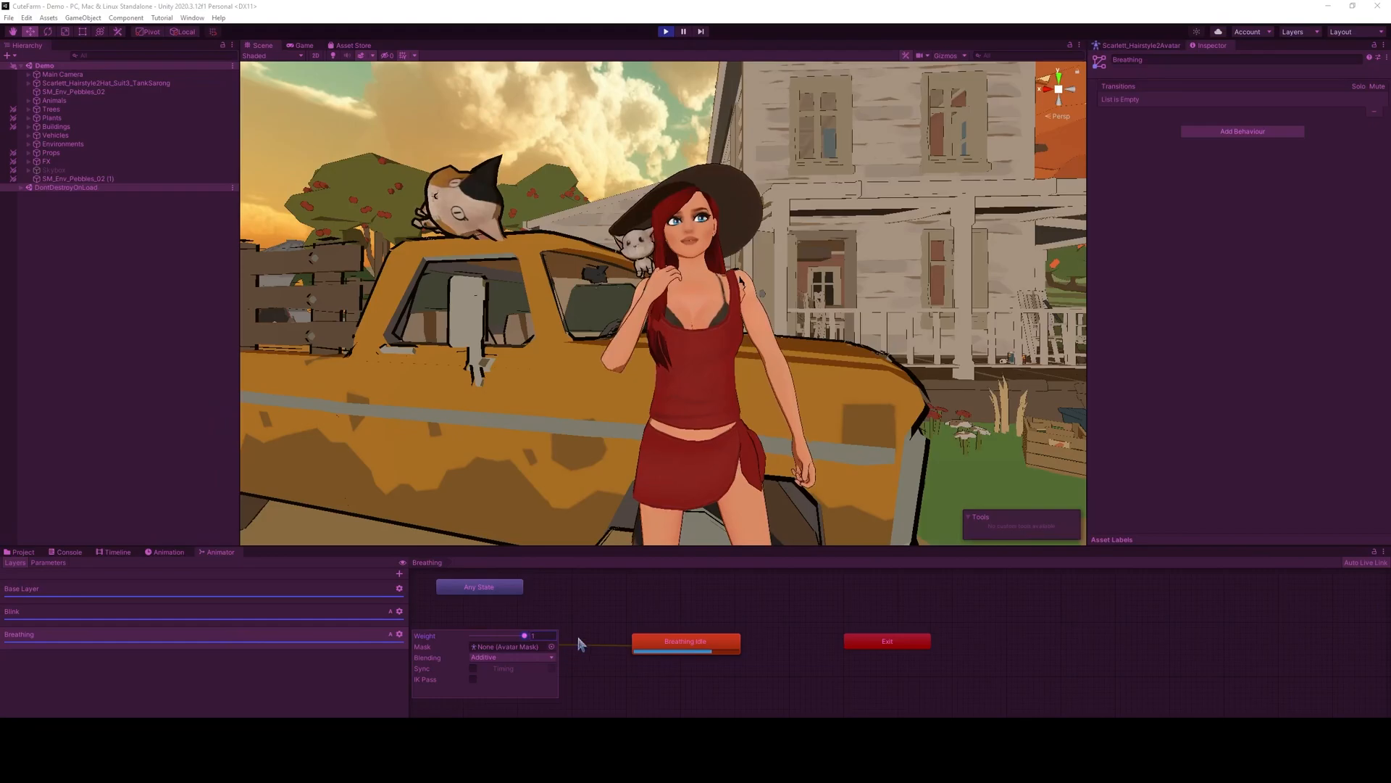